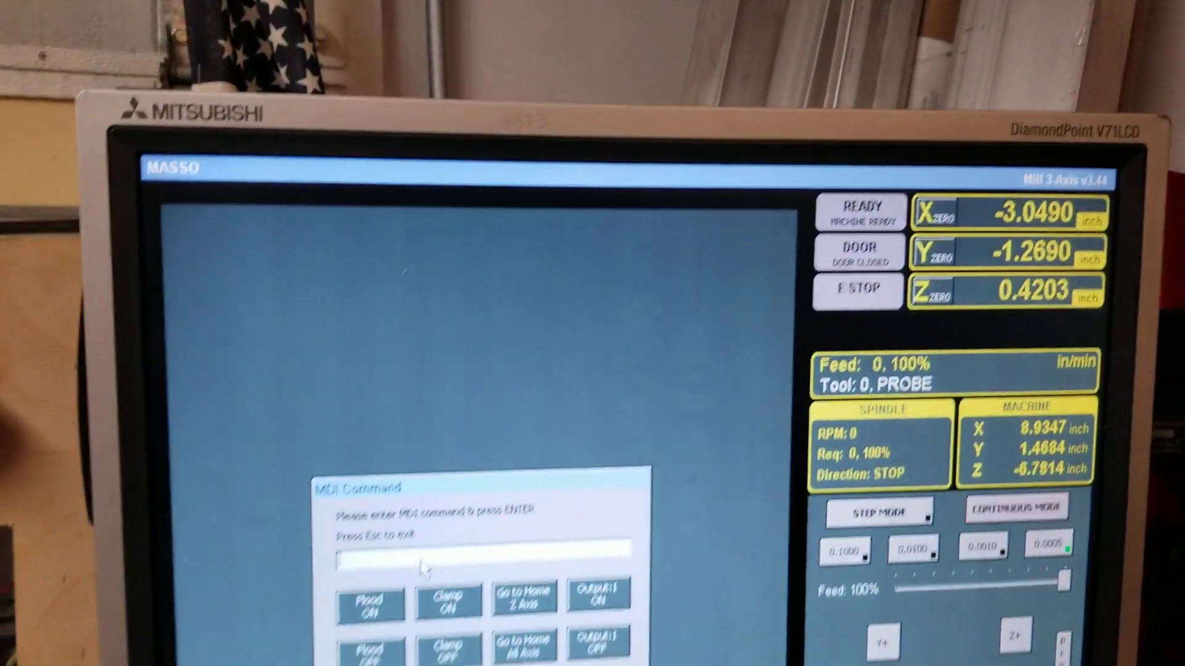
{"action": "type", "text": "X0"}
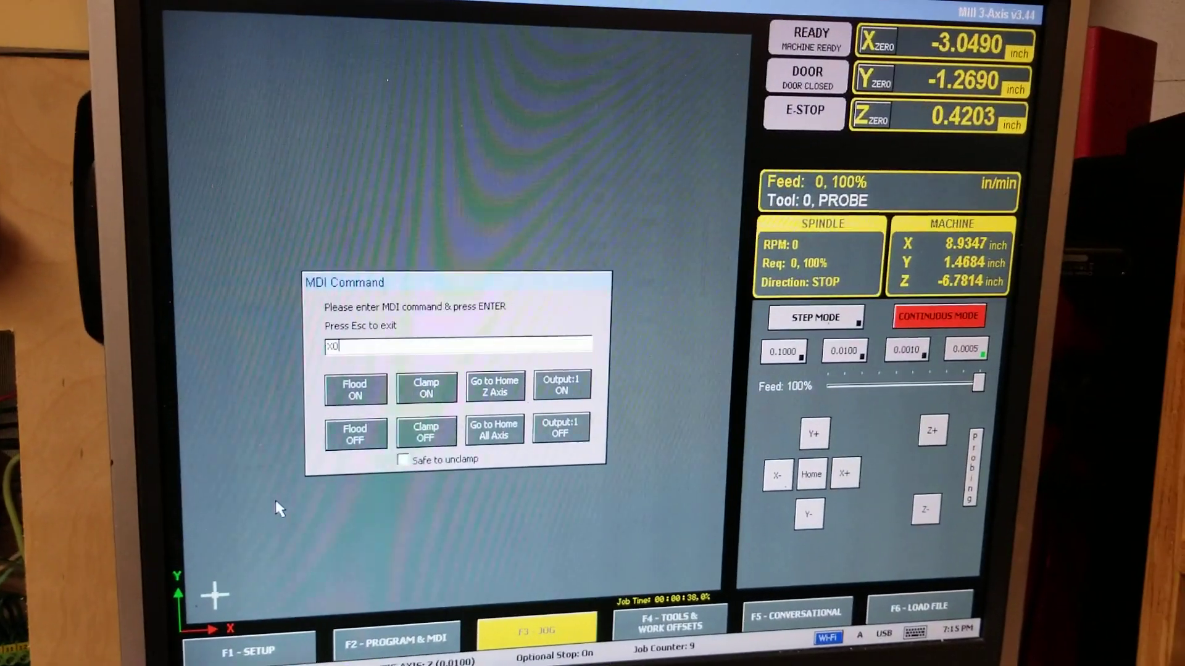
{"action": "type", "text": "Y0"}
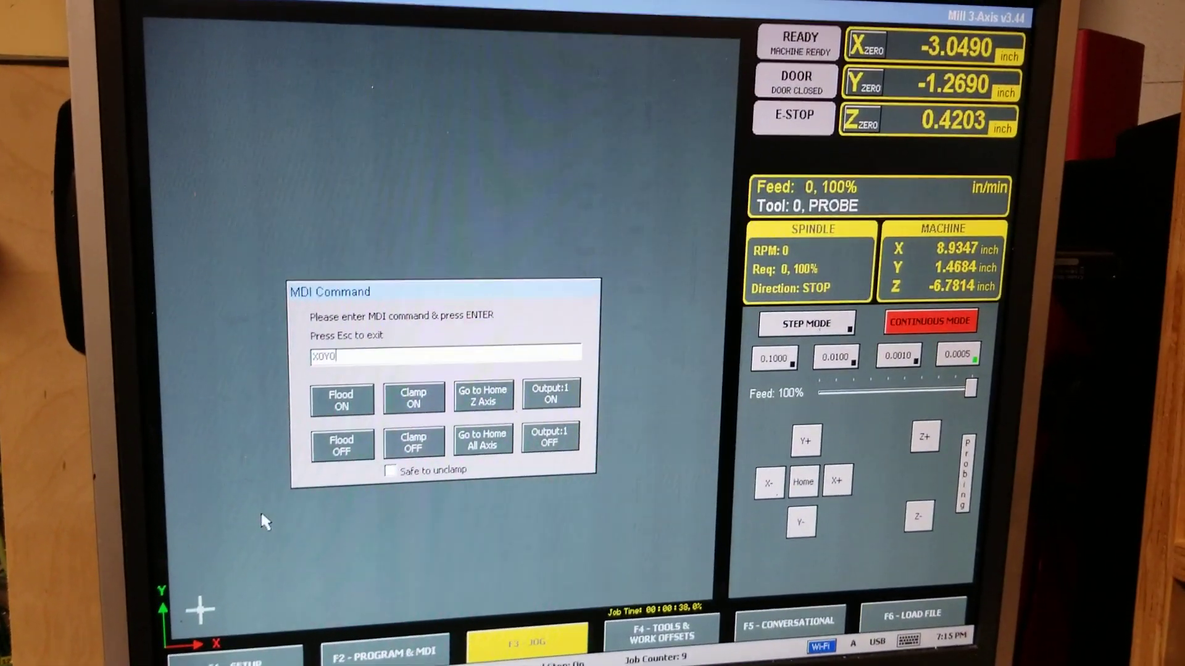